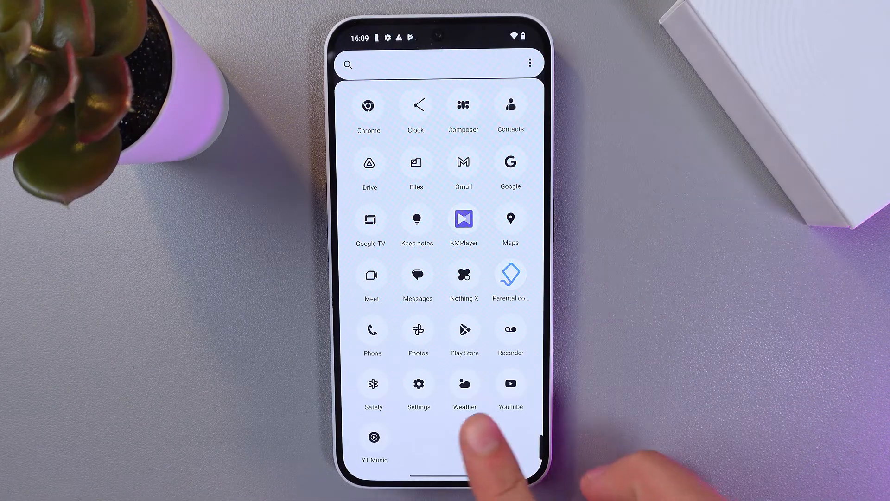
Step: Open Settings > About phone > Software info and tap Build number to unlock developer mode
click(418, 387)
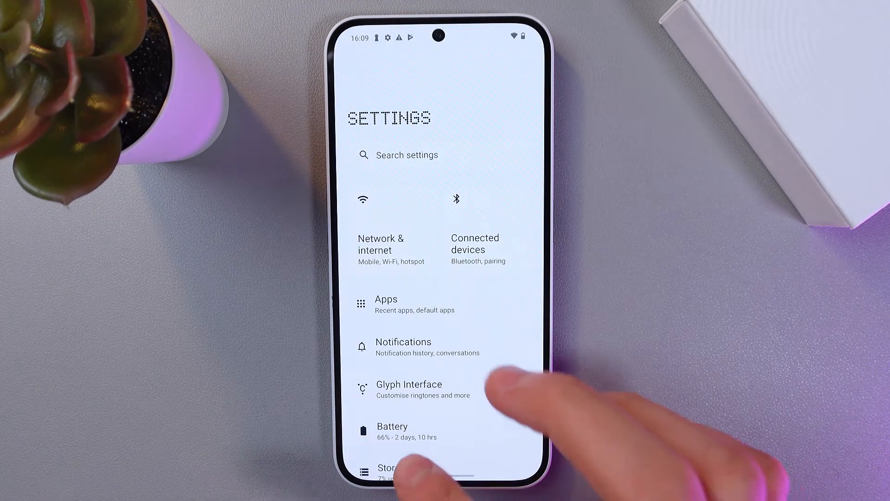
scroll(up, 3)
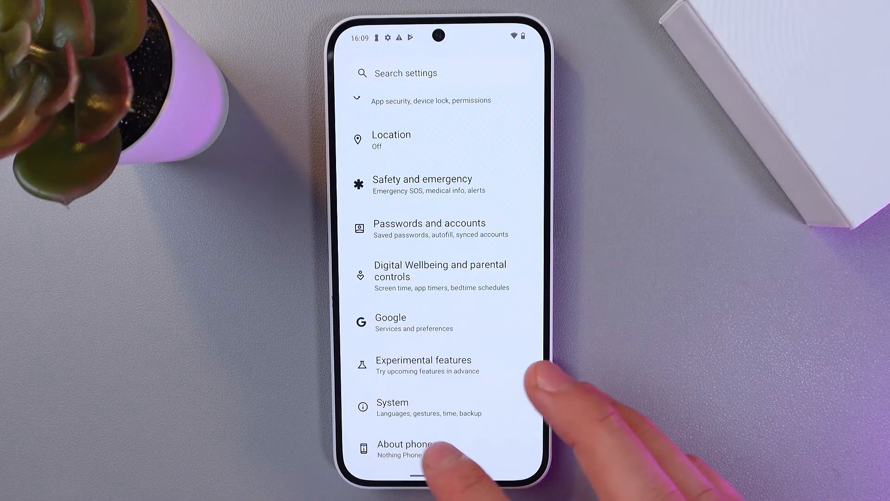
click(403, 448)
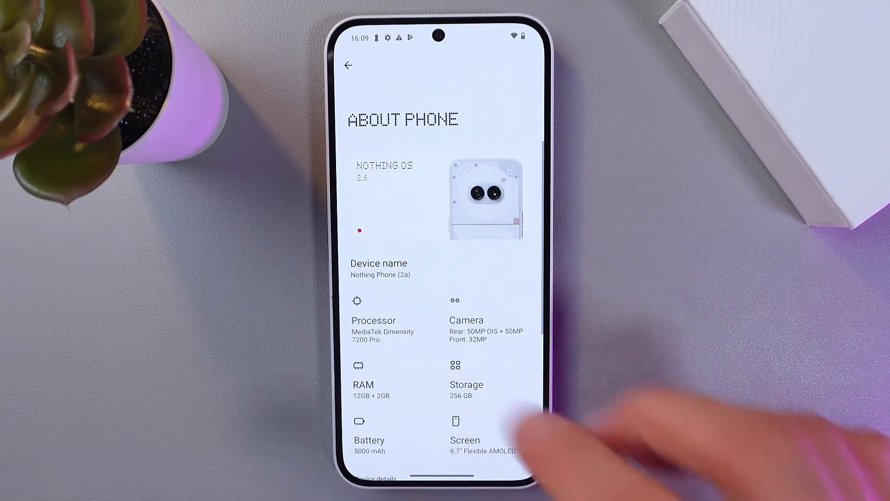
click(384, 170)
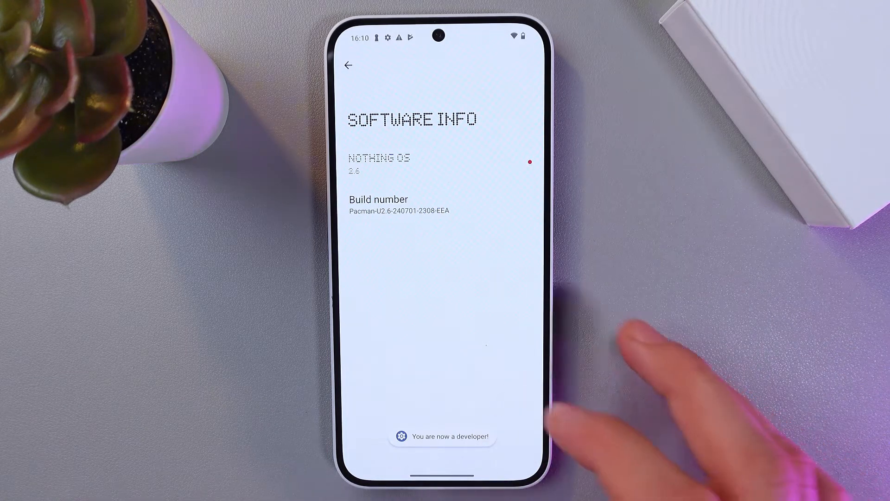
Step: Switch on USB debugging under System > Developer options > Debugging
click(348, 66)
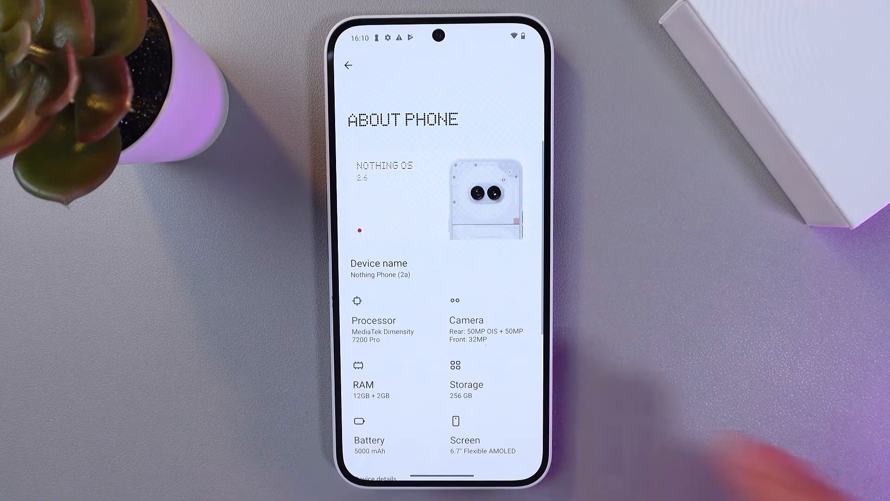
click(348, 66)
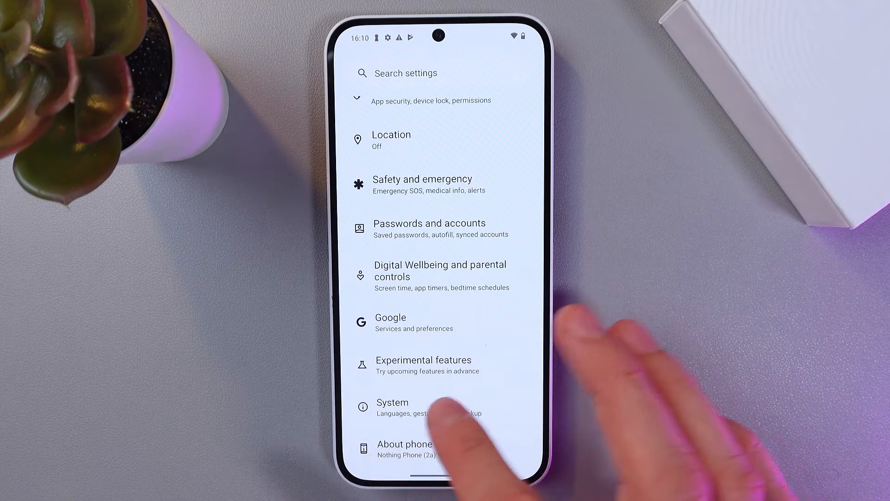
click(393, 406)
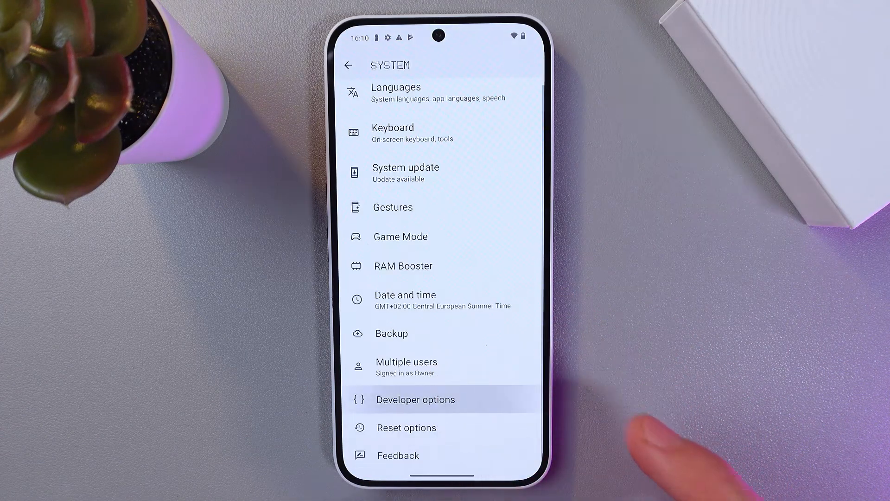
click(415, 400)
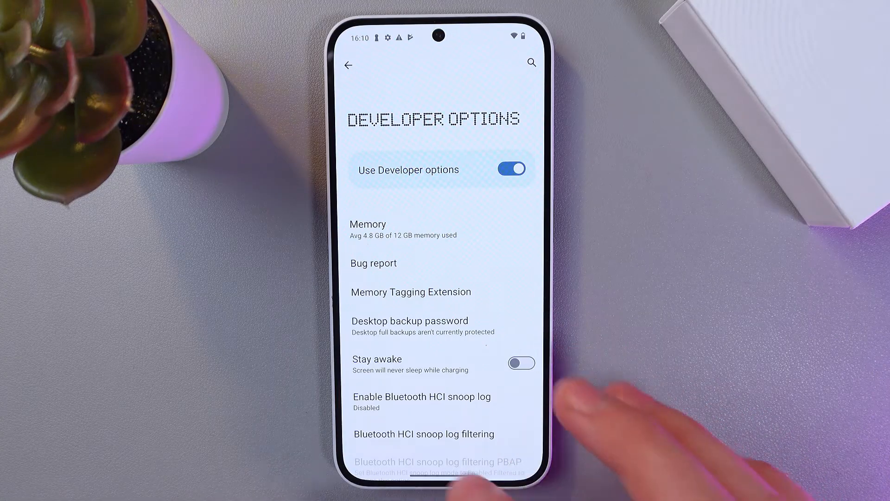
scroll(down, 3)
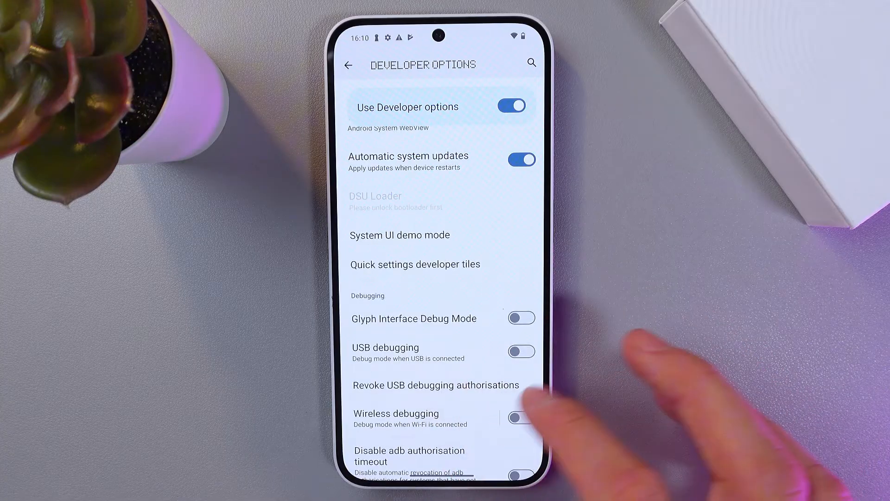
click(521, 351)
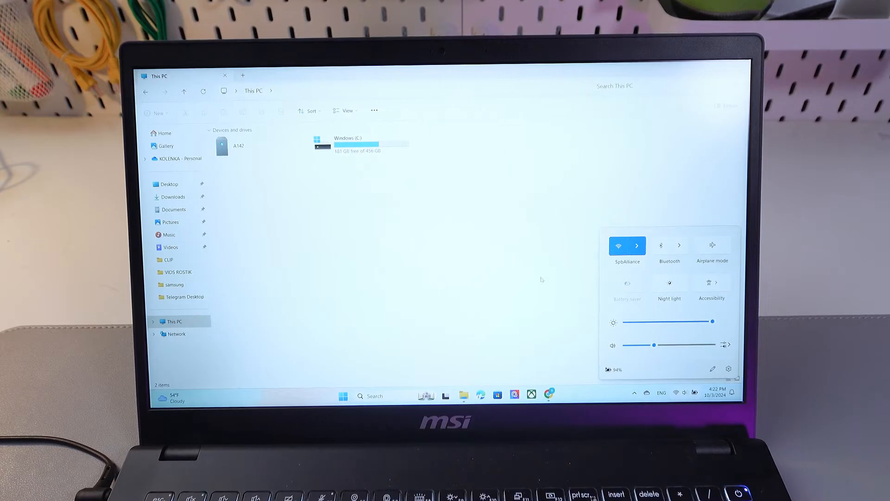
Step: Open A142 > Internal shared storage in File Explorer and paste the 'connect SONY' file there
double_click(227, 144)
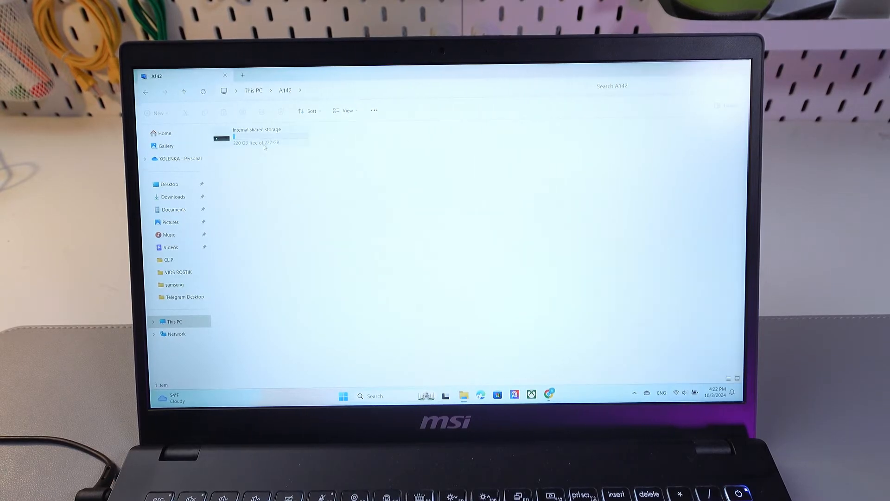
double_click(256, 136)
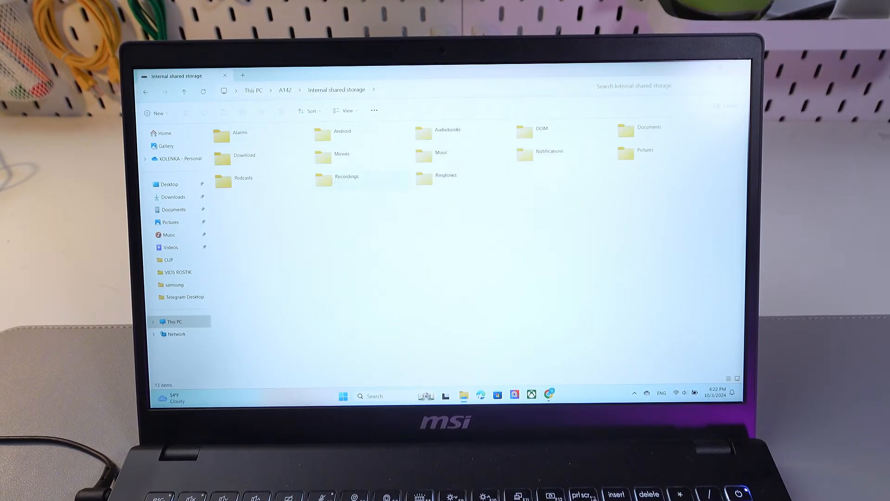
click(442, 153)
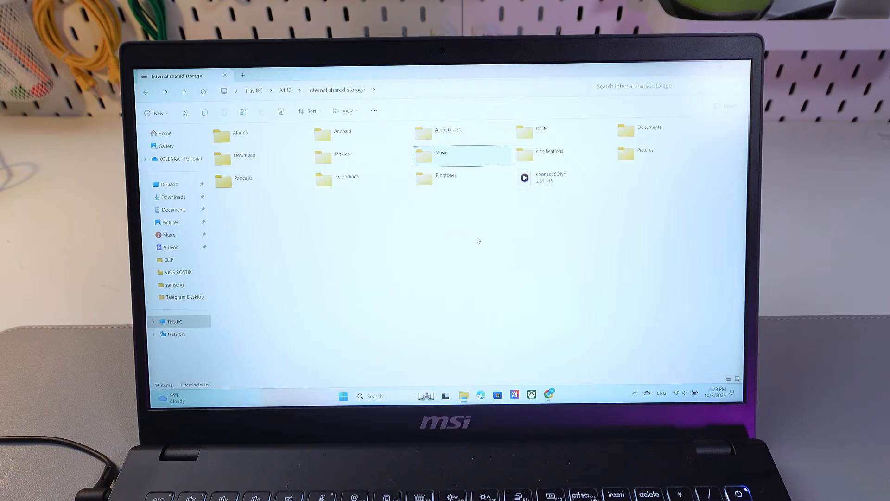
mouse_move(514, 159)
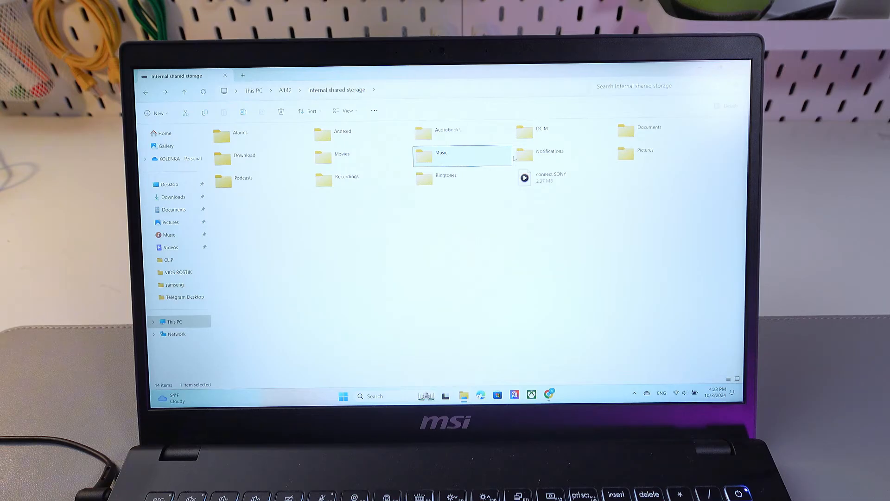